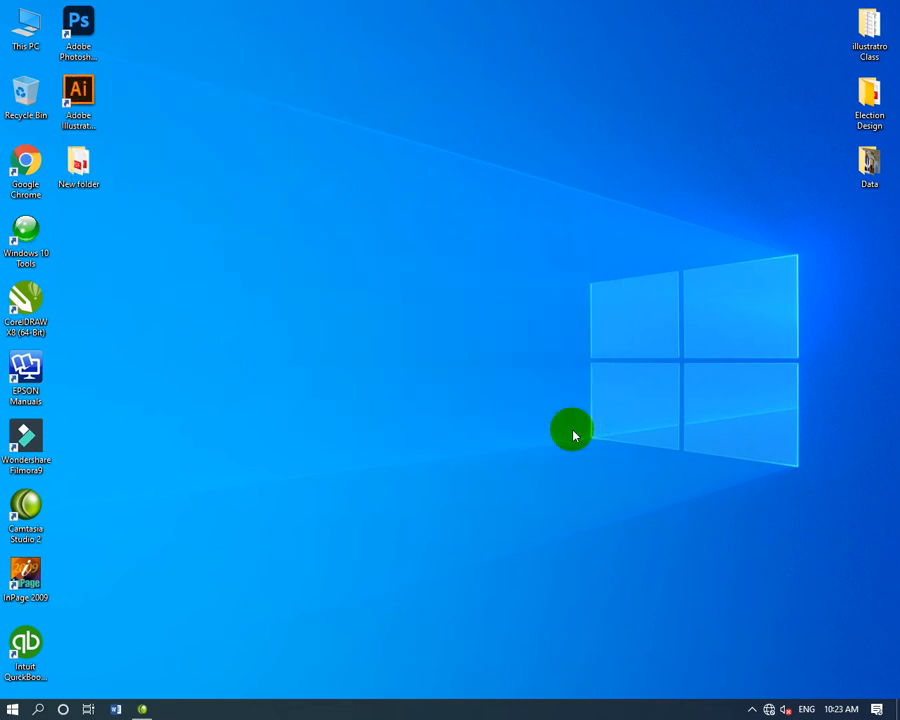
pyautogui.moveTo(540, 442)
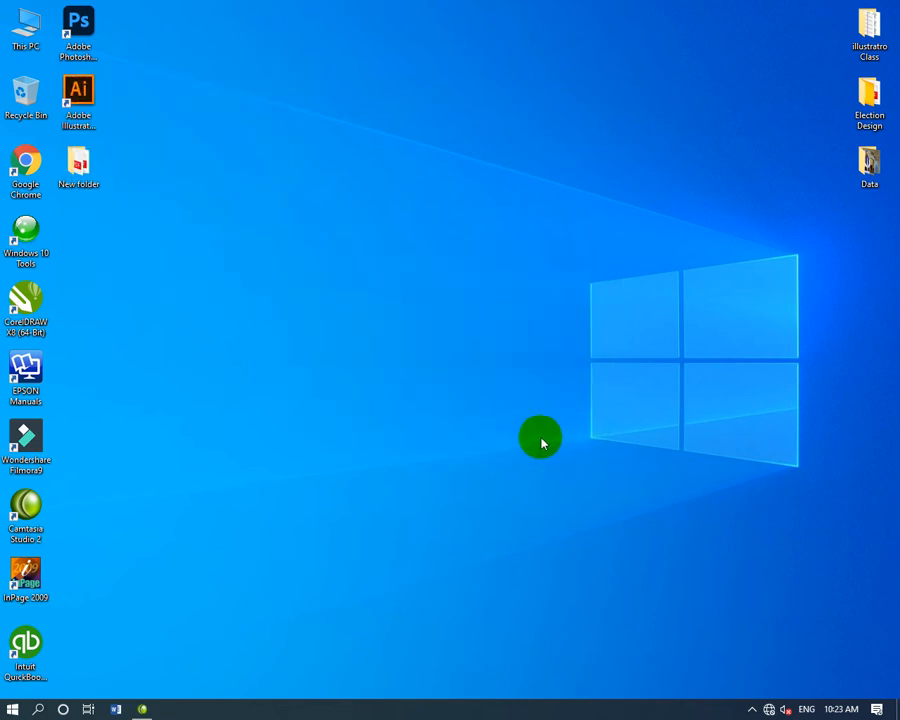
pyautogui.moveTo(532, 444)
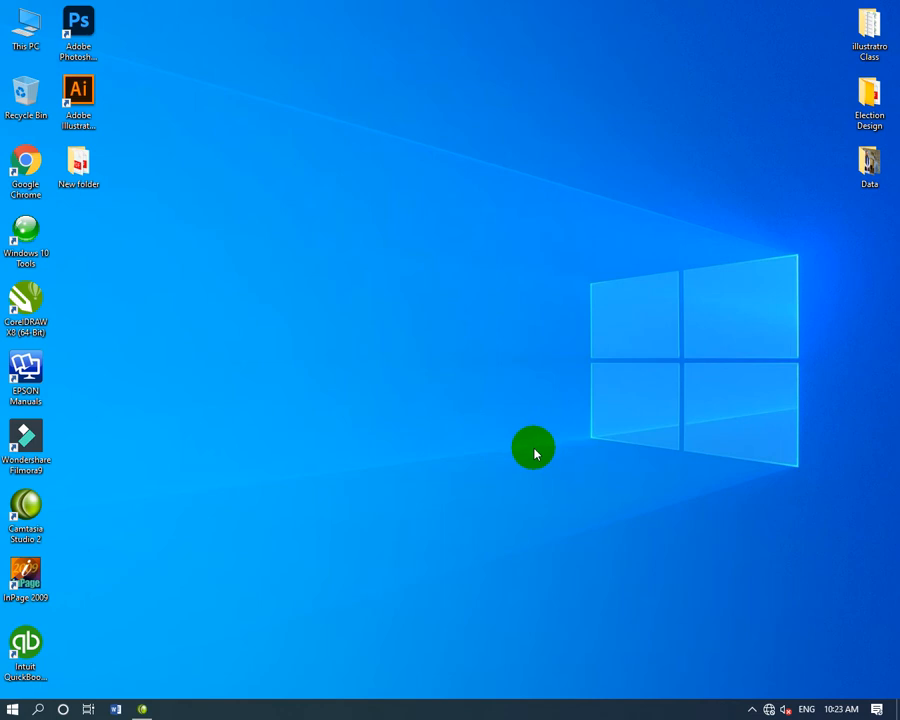
pyautogui.moveTo(410, 572)
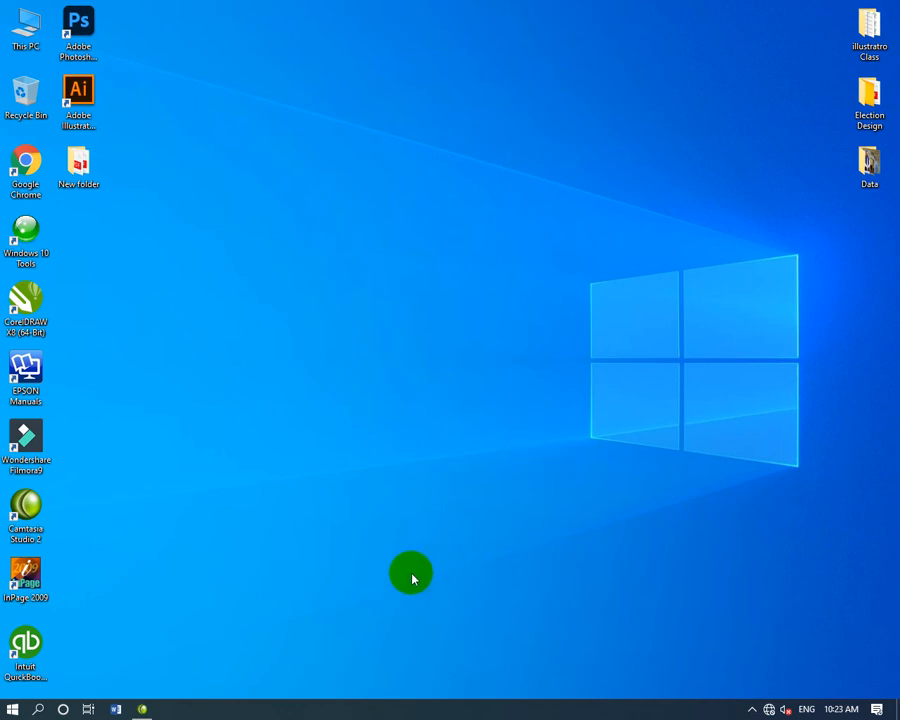
pyautogui.moveTo(432, 582)
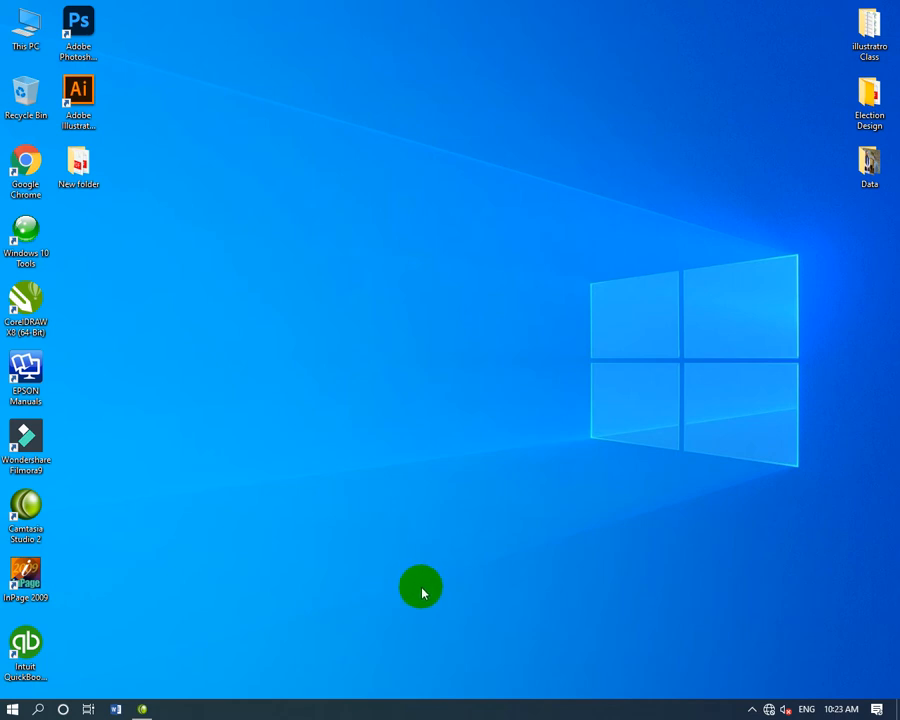
pyautogui.moveTo(190, 620)
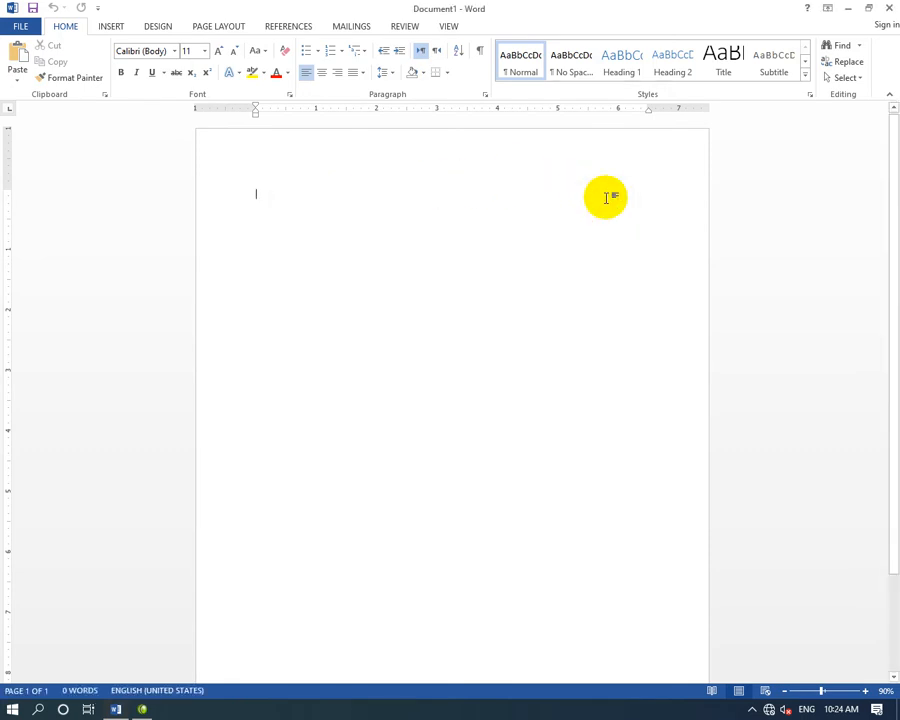
# - Enter the title 'School Report', then =rand() to generate five paragraphs of sample text
pyautogui.write('Sch')
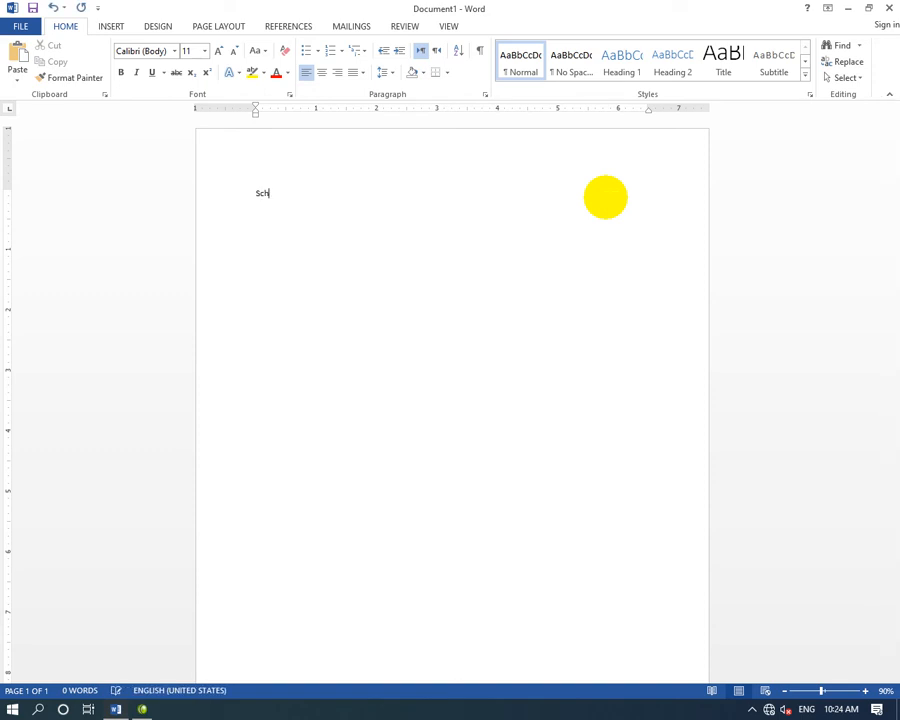
pyautogui.write('ool')
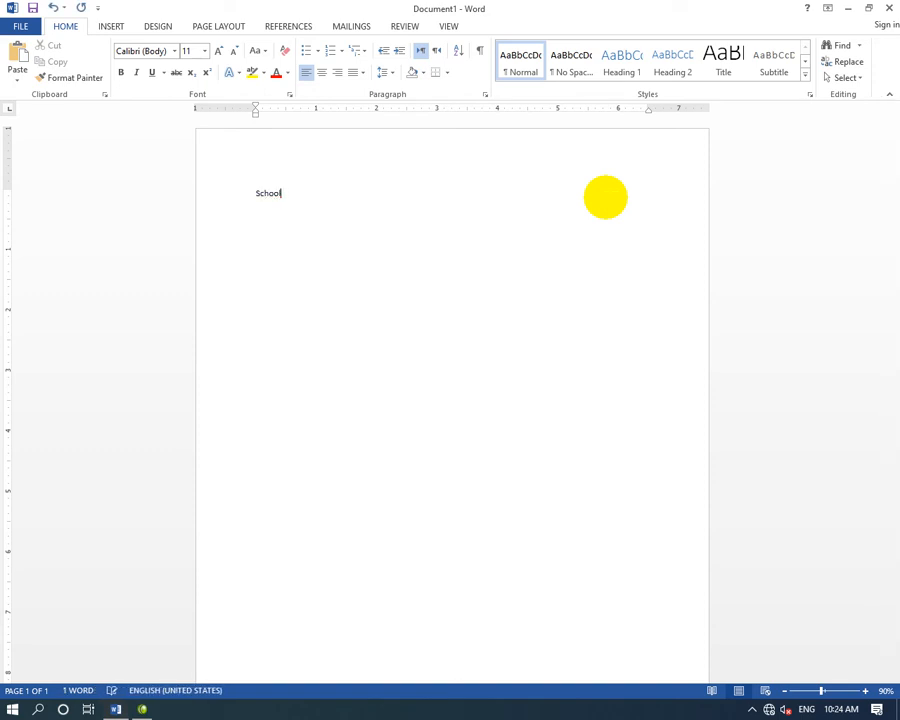
pyautogui.write('Report')
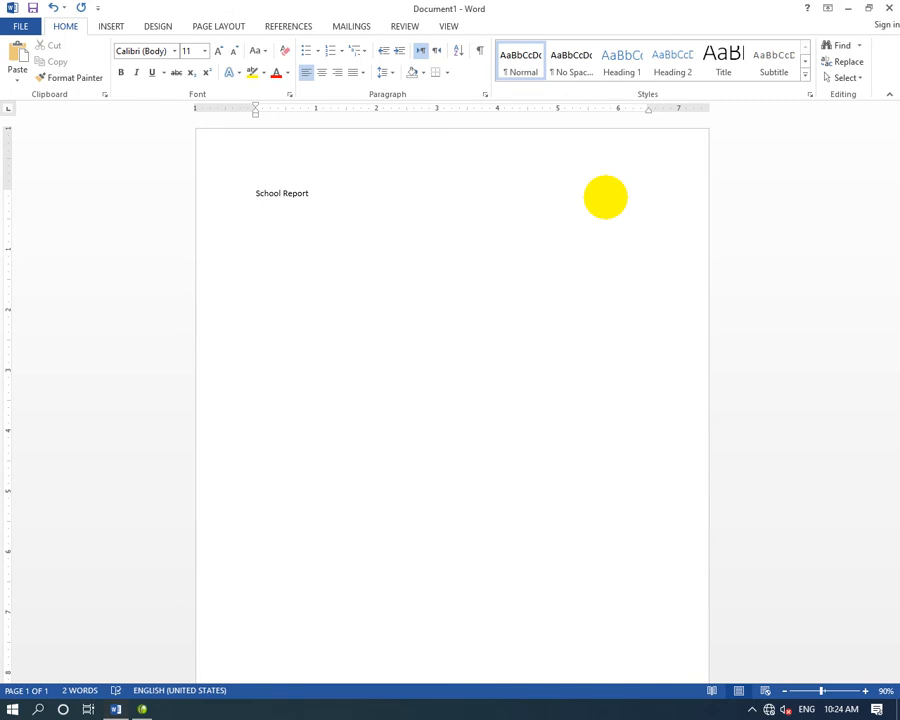
pyautogui.write('=ran')
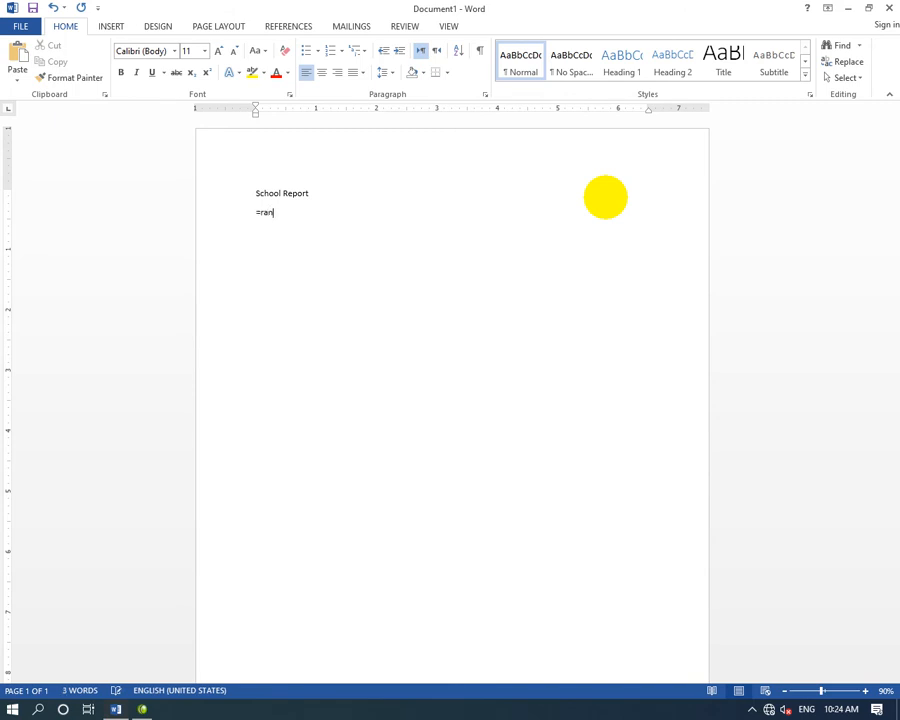
pyautogui.write('d')
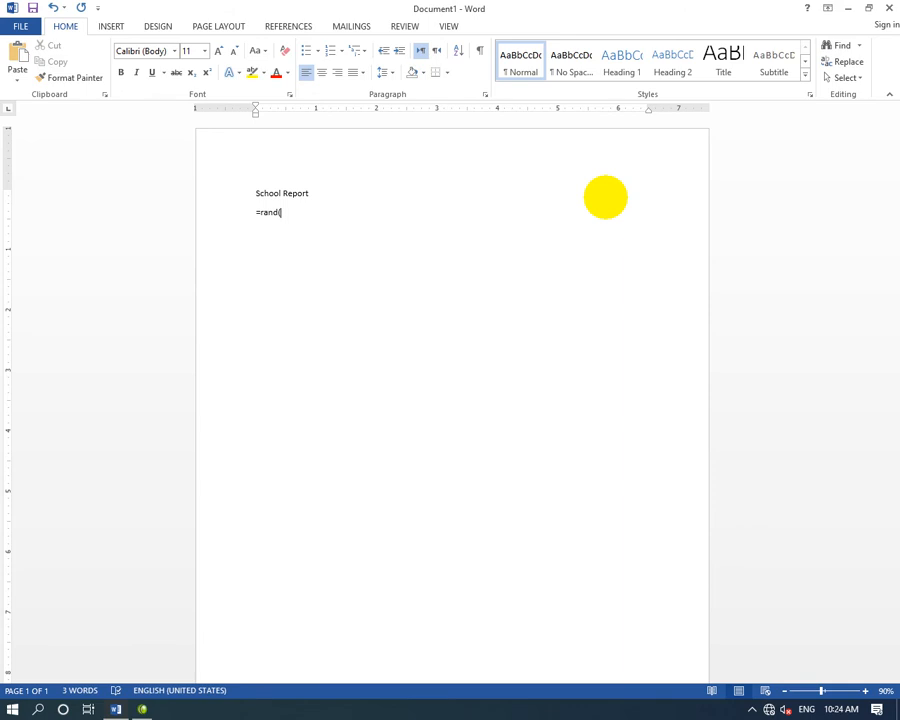
pyautogui.write('(')
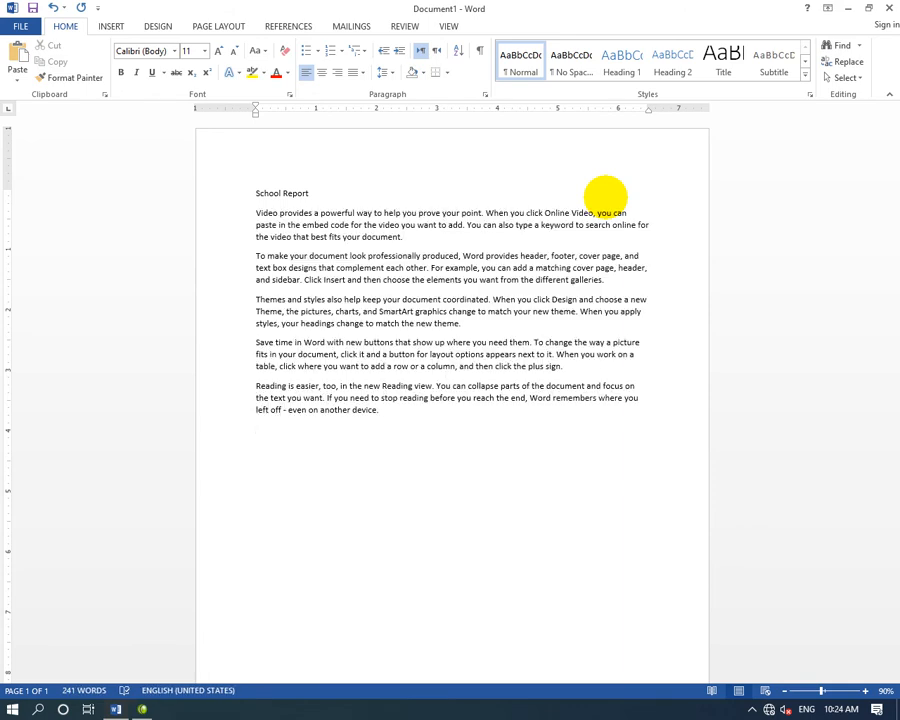
# - Make the selected 'School Report' title bold, blue and enlarged to 20 points
pyautogui.doubleClick(282, 192)
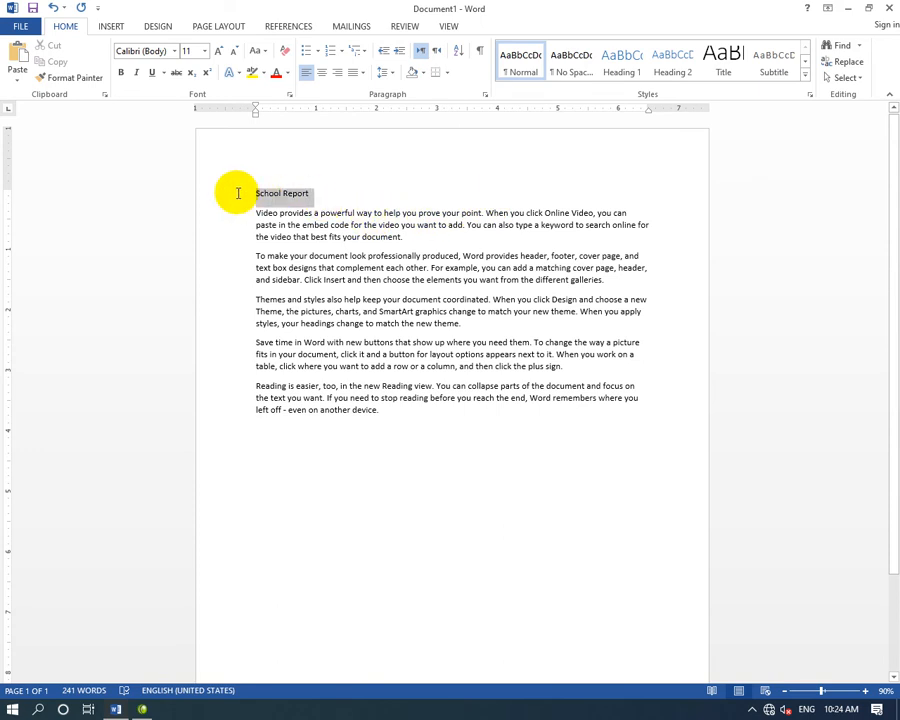
pyautogui.click(120, 72)
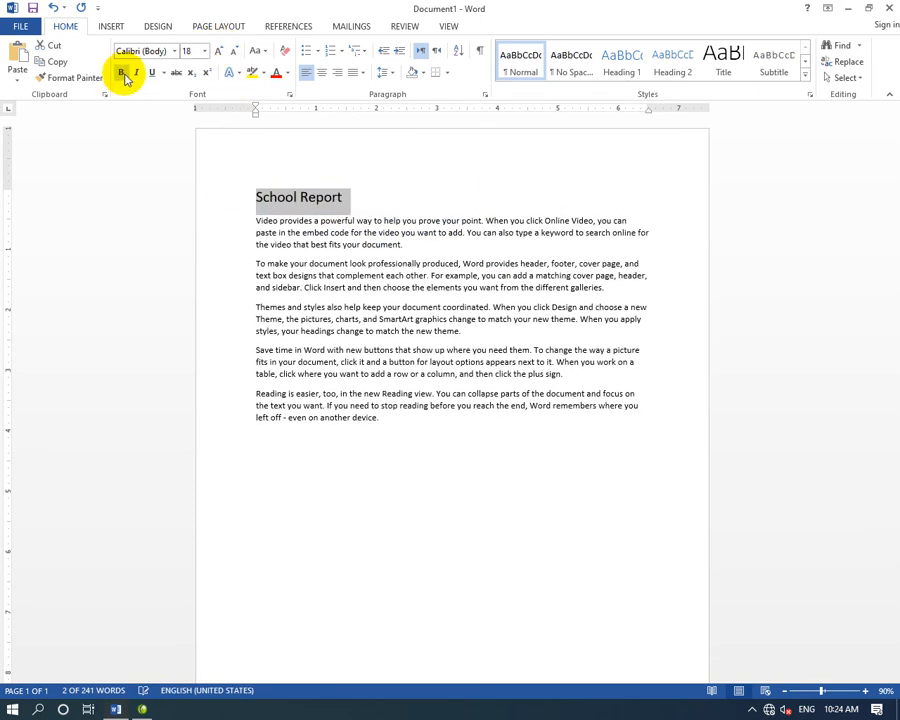
pyautogui.click(288, 72)
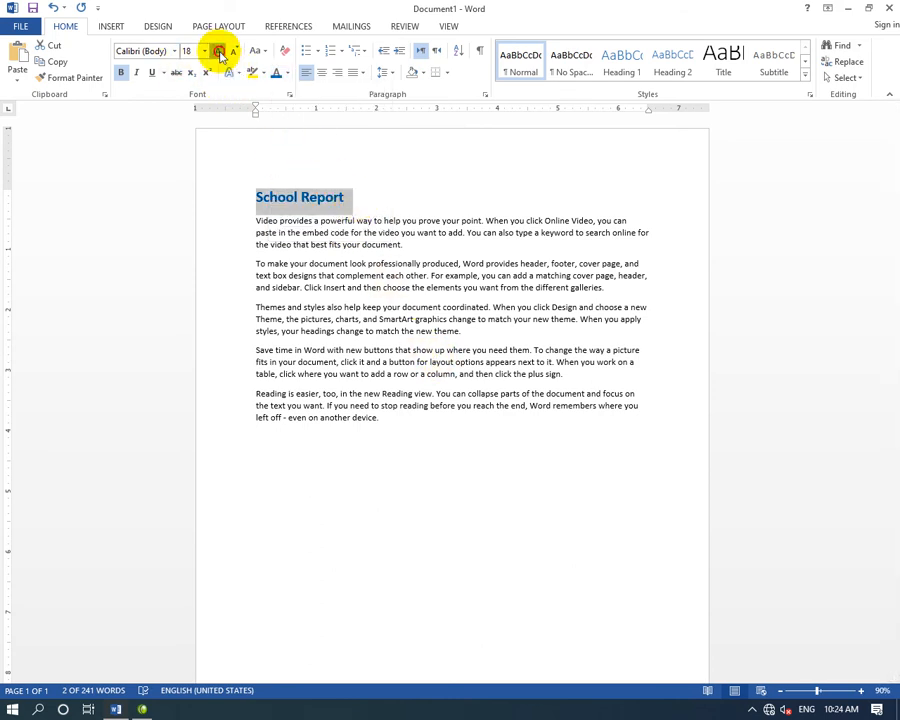
pyautogui.click(218, 52)
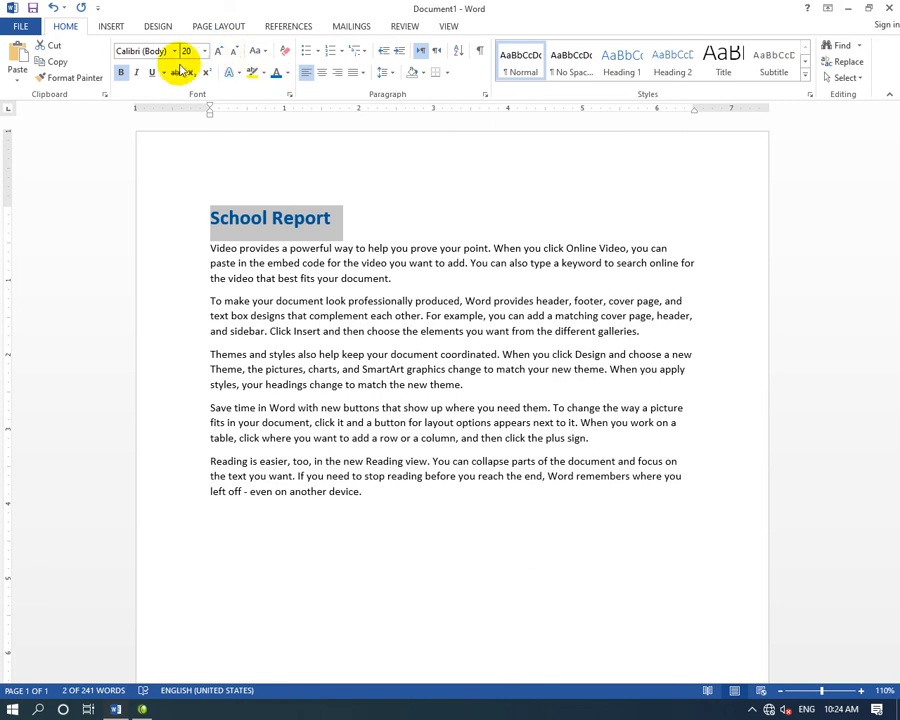
pyautogui.click(368, 218)
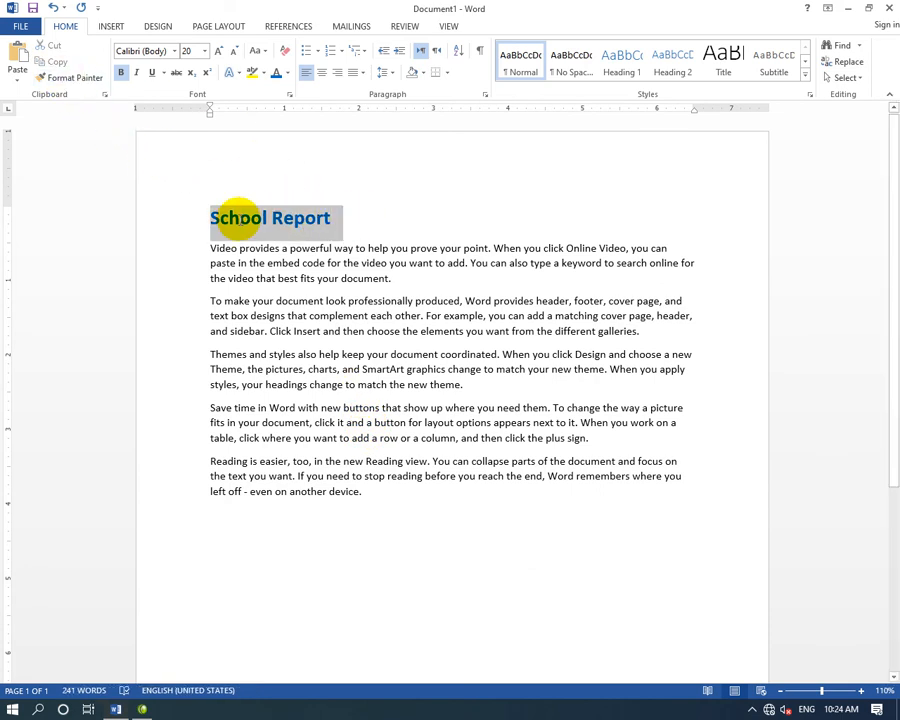
# - Paint the title's format onto the fourth paragraph, then switch the title to italic MV Boli
pyautogui.click(332, 216)
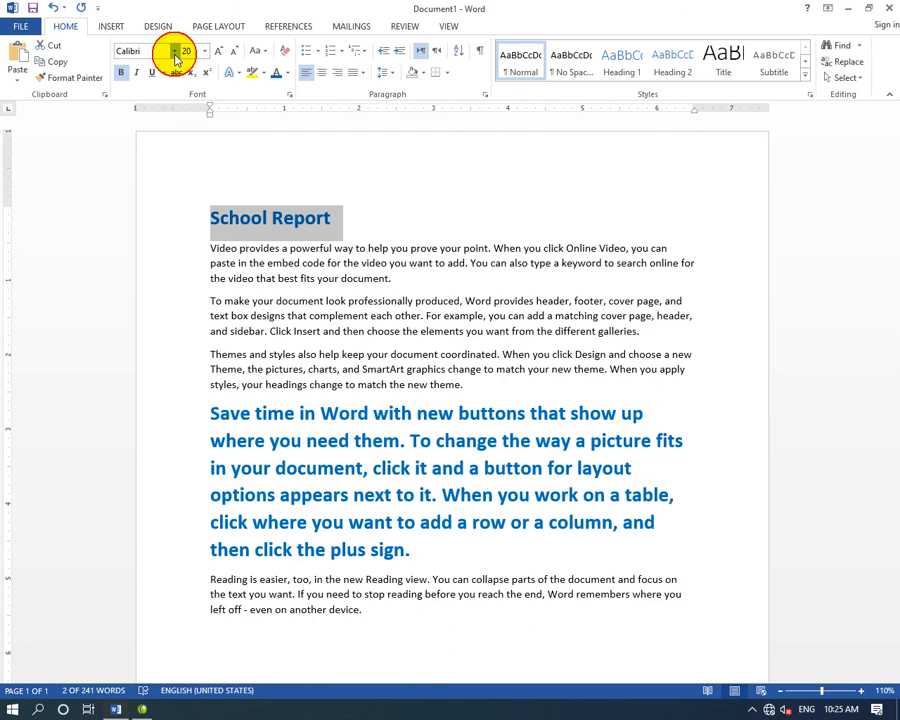
pyautogui.click(156, 52)
pyautogui.write('MV Boli')
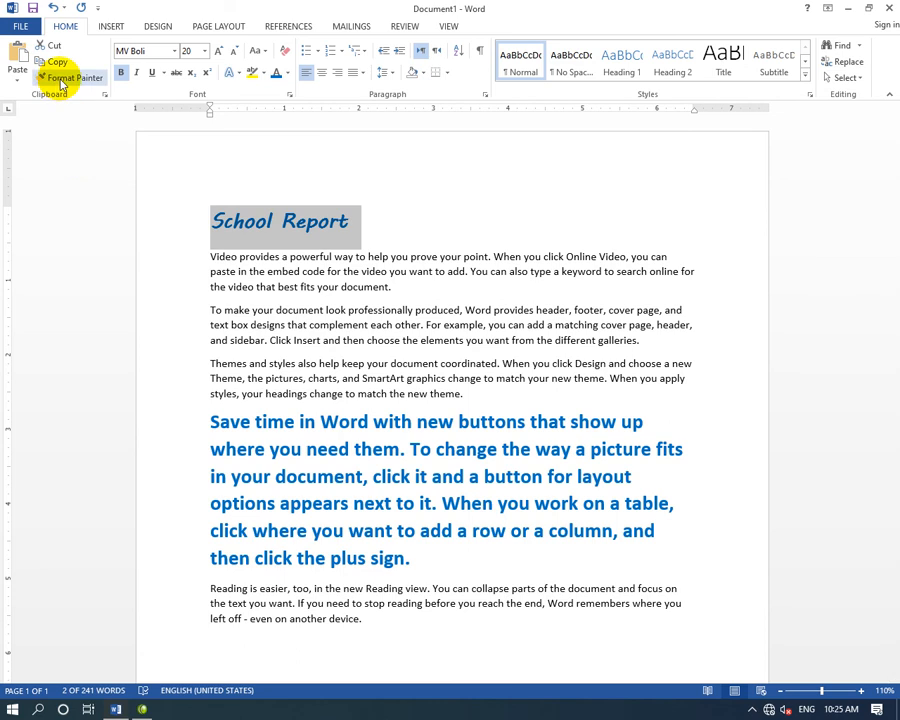
pyautogui.click(72, 78)
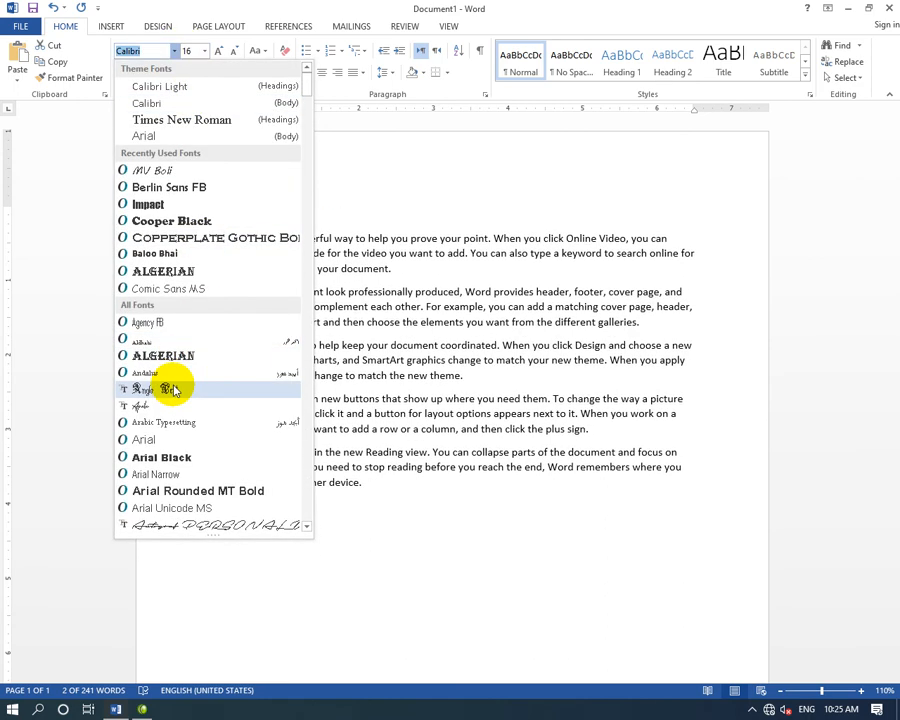
# - Set the title in the Autograf PERSONAL script font, with the fourth paragraph back to plain text
pyautogui.click(158, 388)
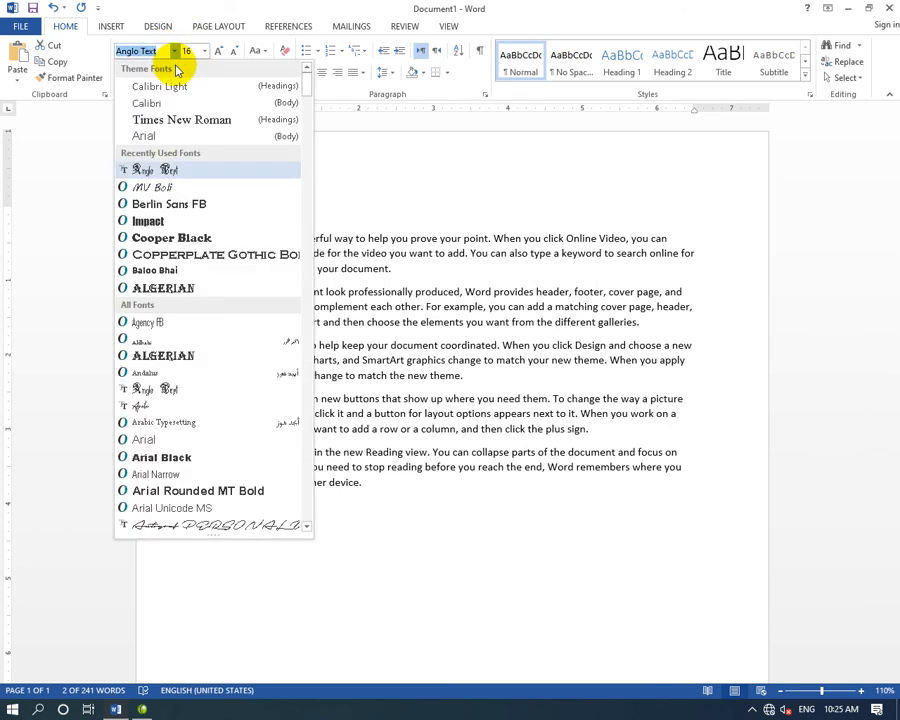
pyautogui.moveTo(168, 418)
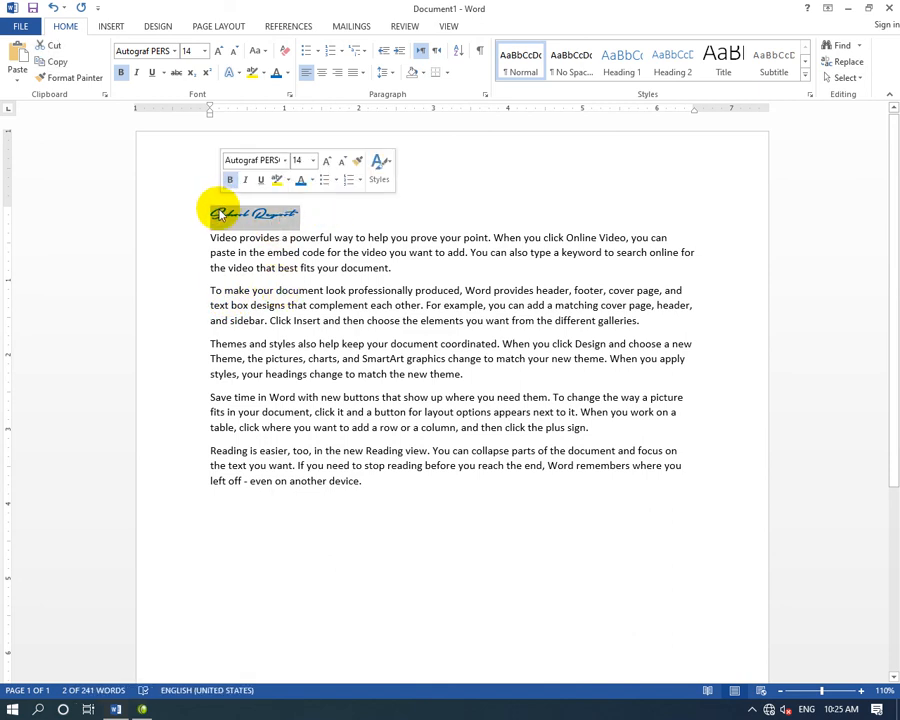
pyautogui.click(216, 344)
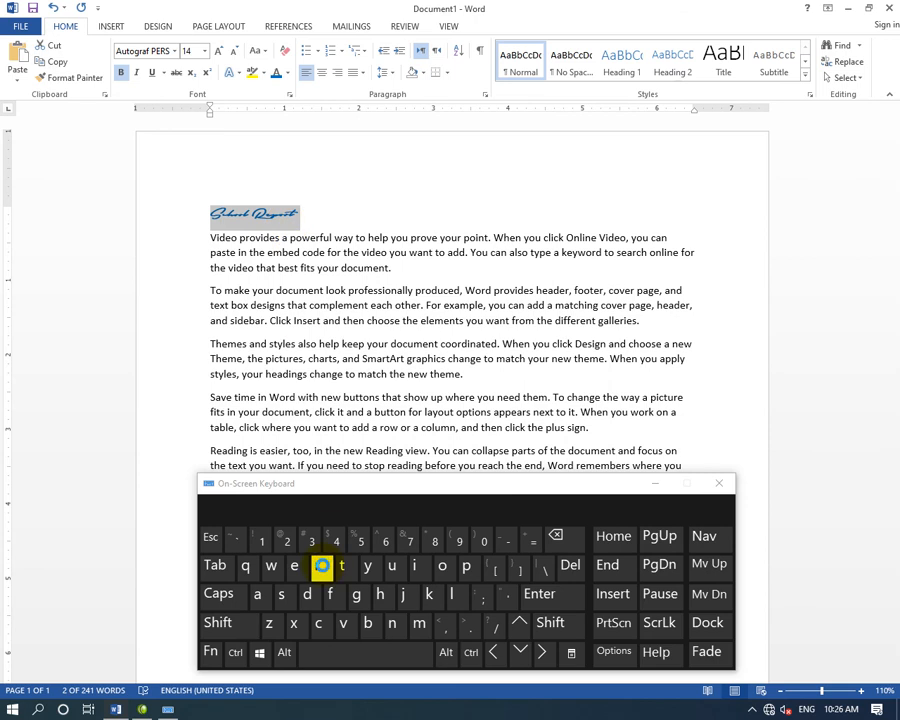
# - Copy the title's format with Ctrl+Shift+C and paste it onto paragraphs two and three with Ctrl+Shift+V
pyautogui.click(216, 622)
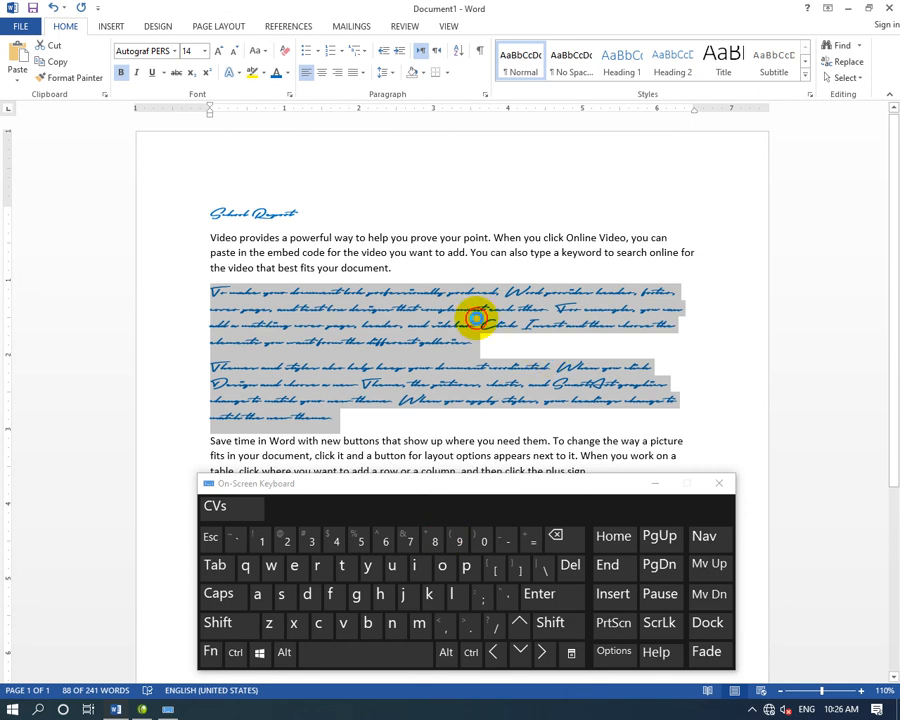
pyautogui.click(336, 332)
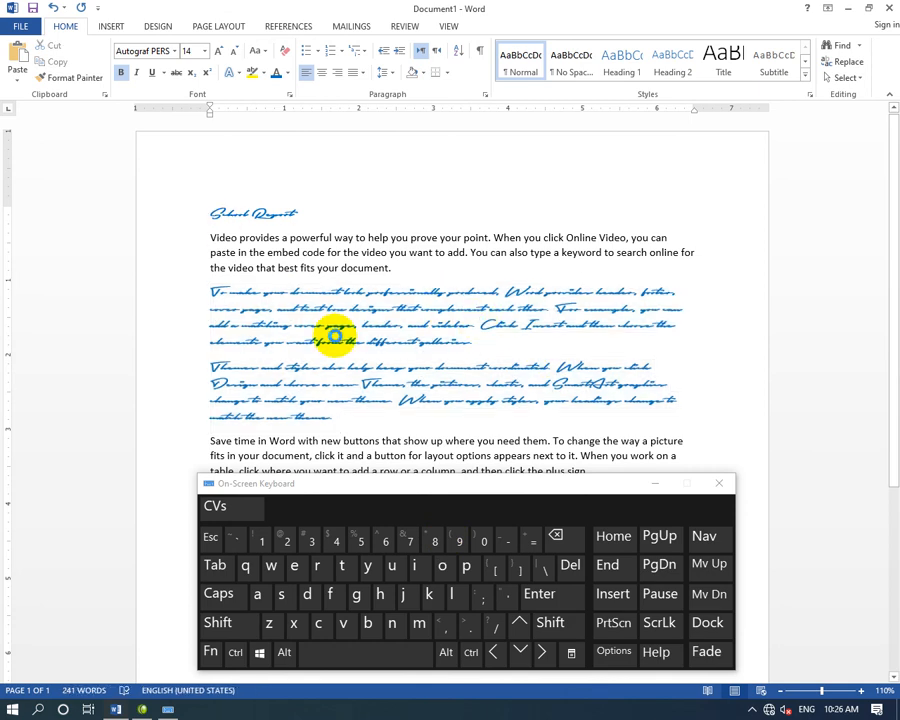